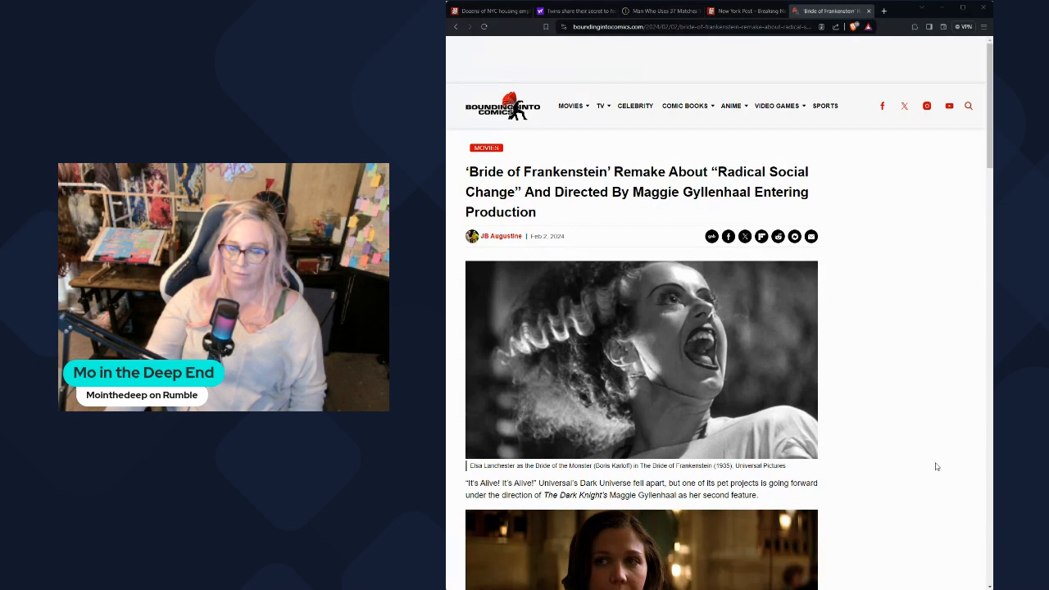
pyautogui.moveTo(937, 466)
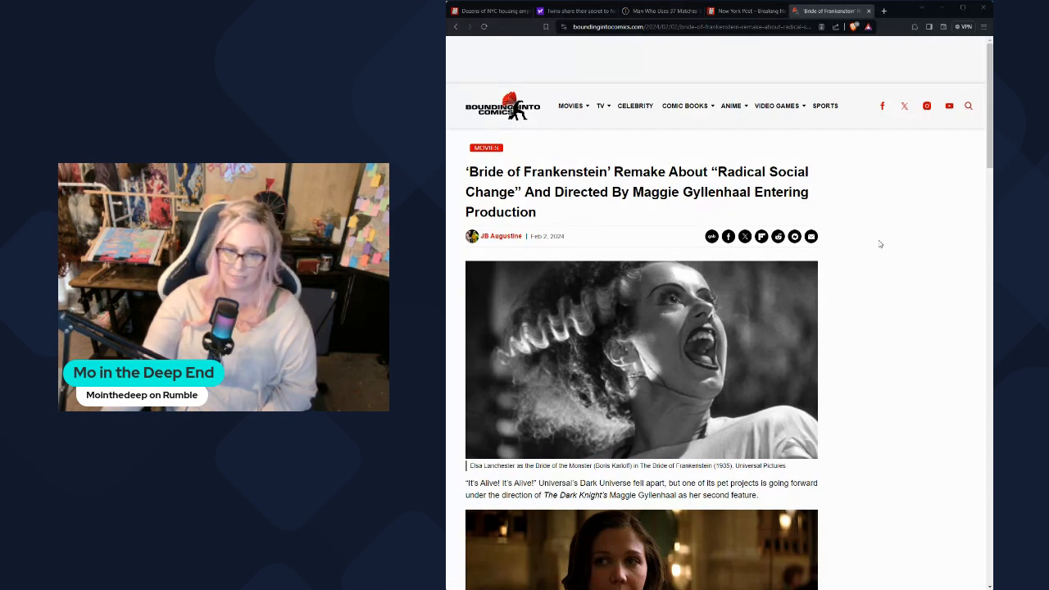
pyautogui.scroll(-3)
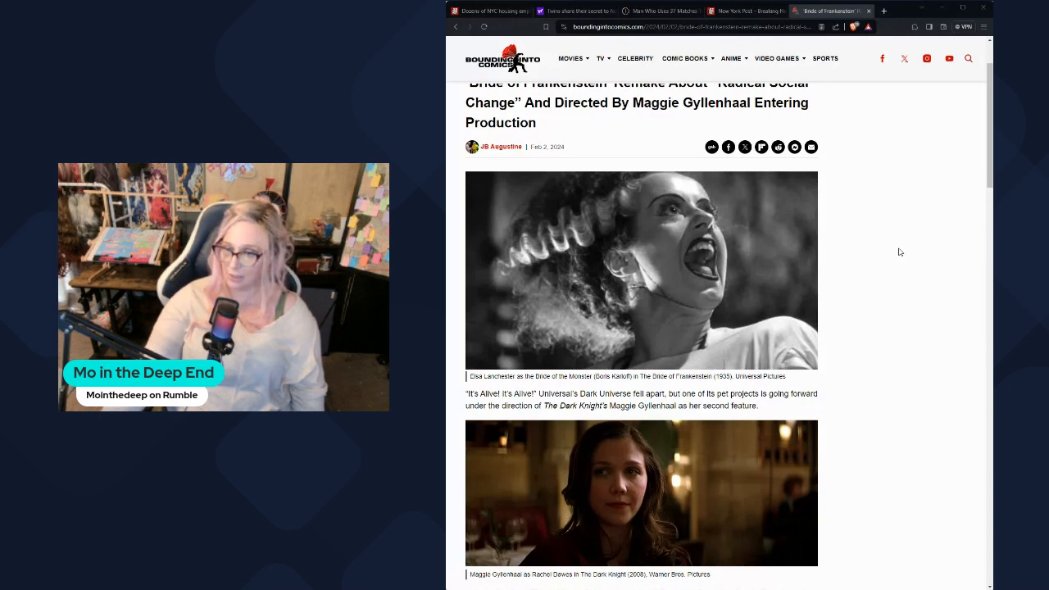
pyautogui.scroll(-3)
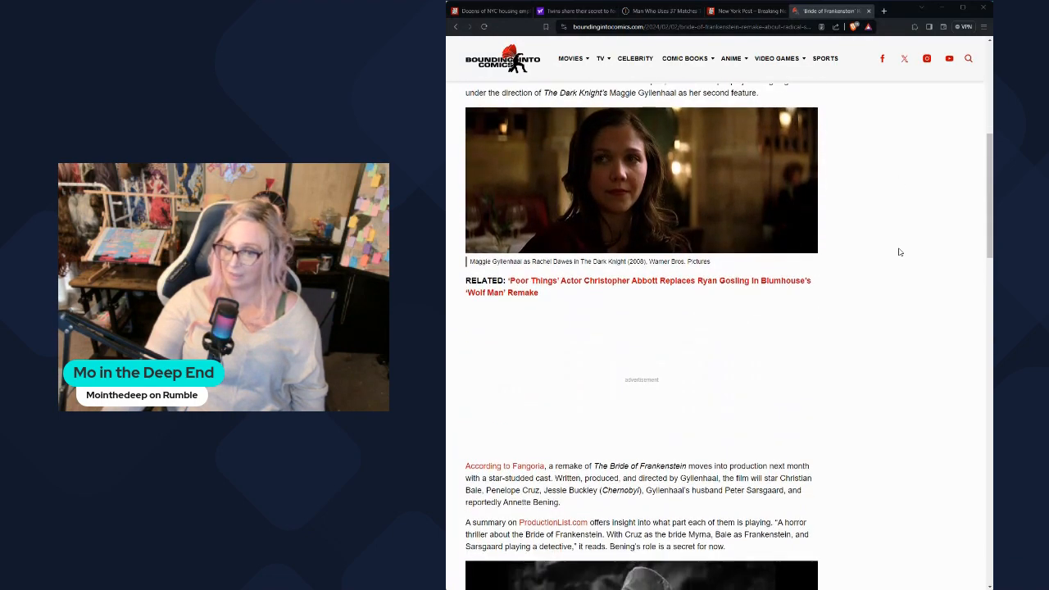
pyautogui.scroll(-3)
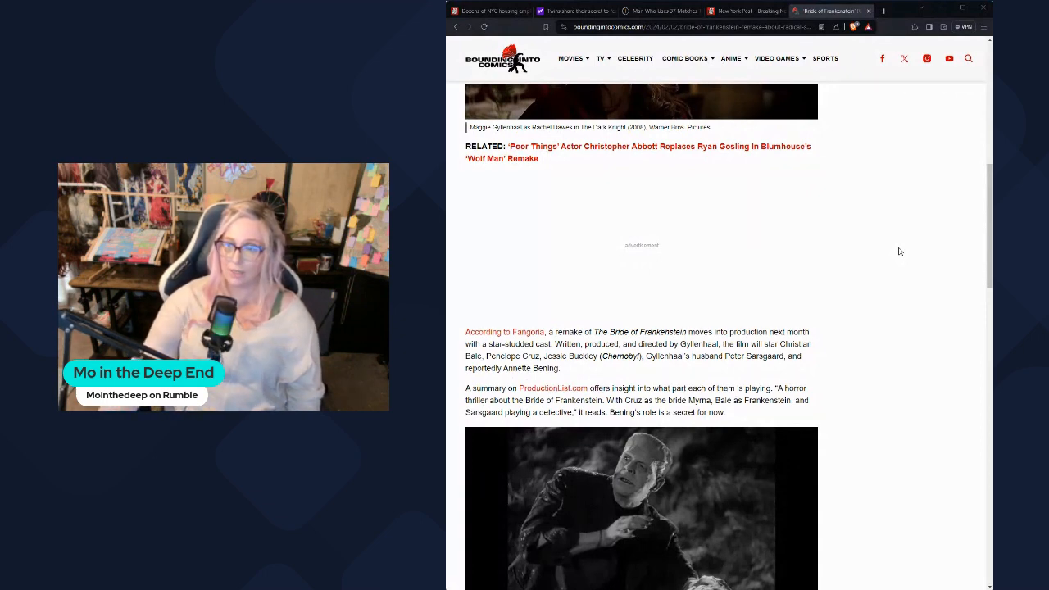
pyautogui.moveTo(938, 284)
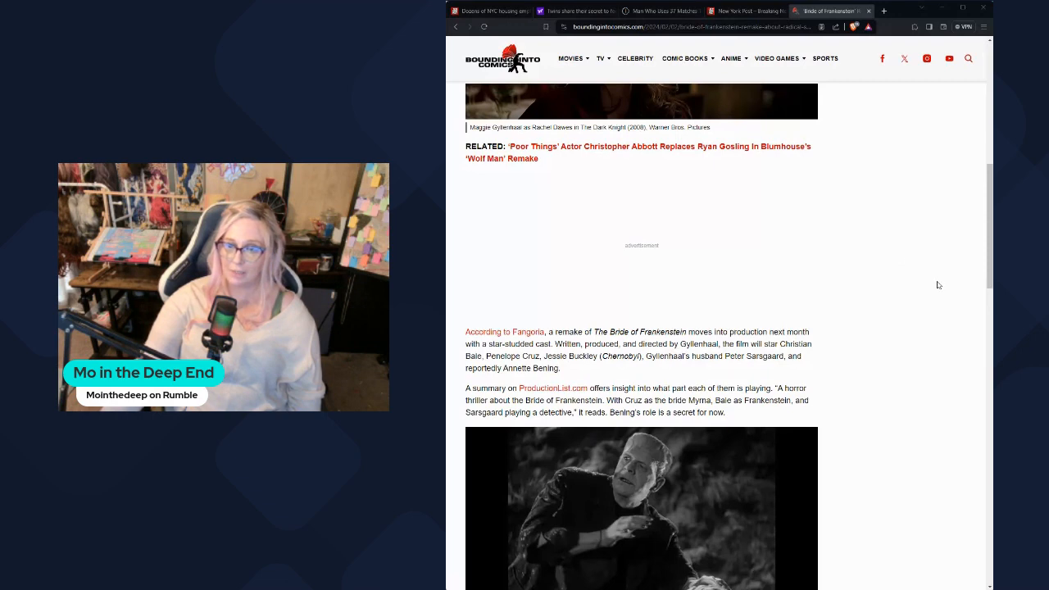
pyautogui.moveTo(934, 316)
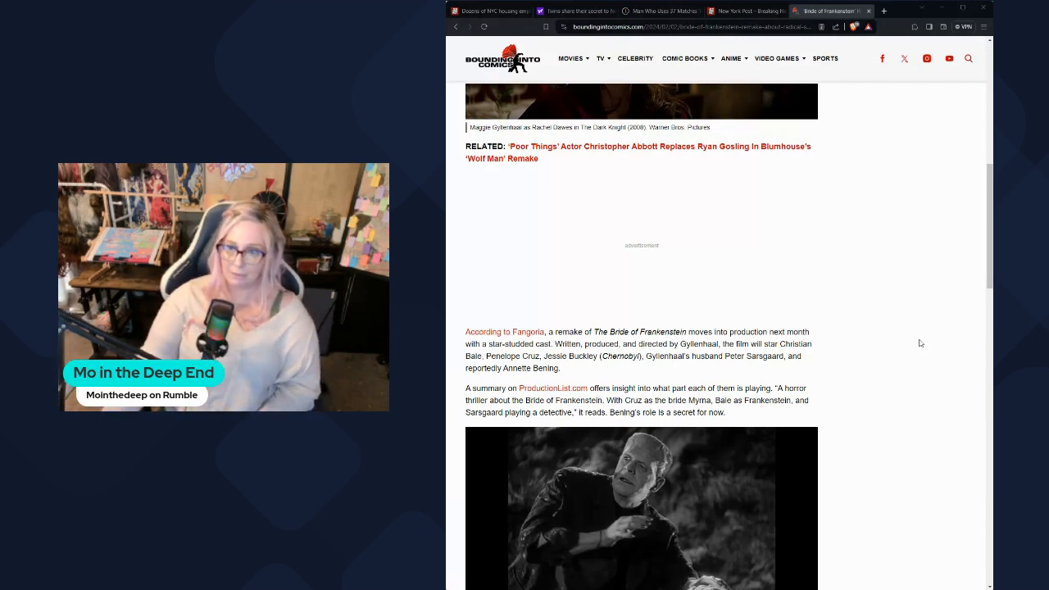
pyautogui.scroll(-3)
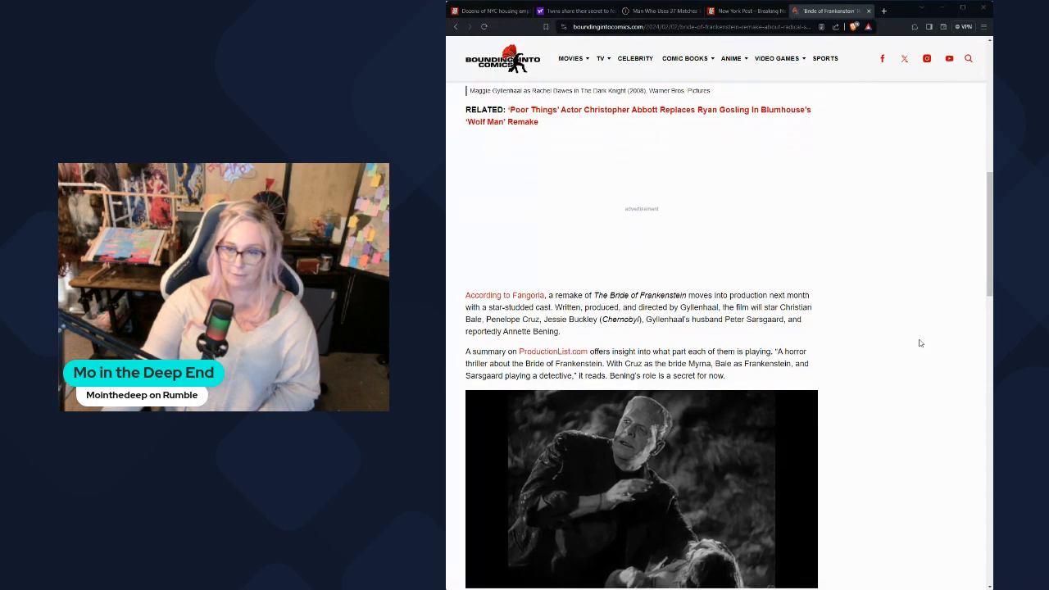
pyautogui.scroll(-3)
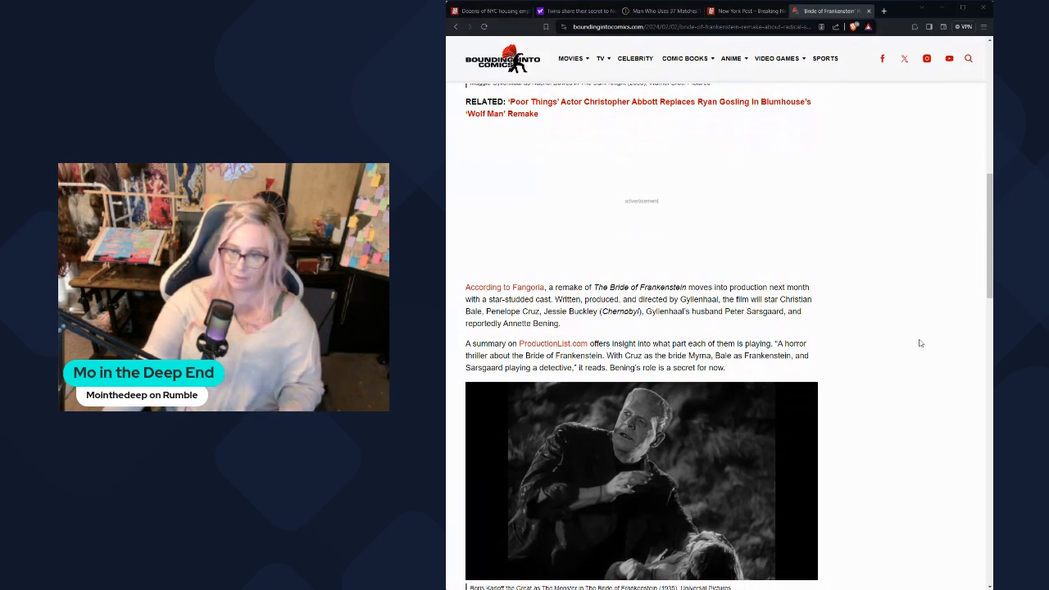
pyautogui.scroll(-3)
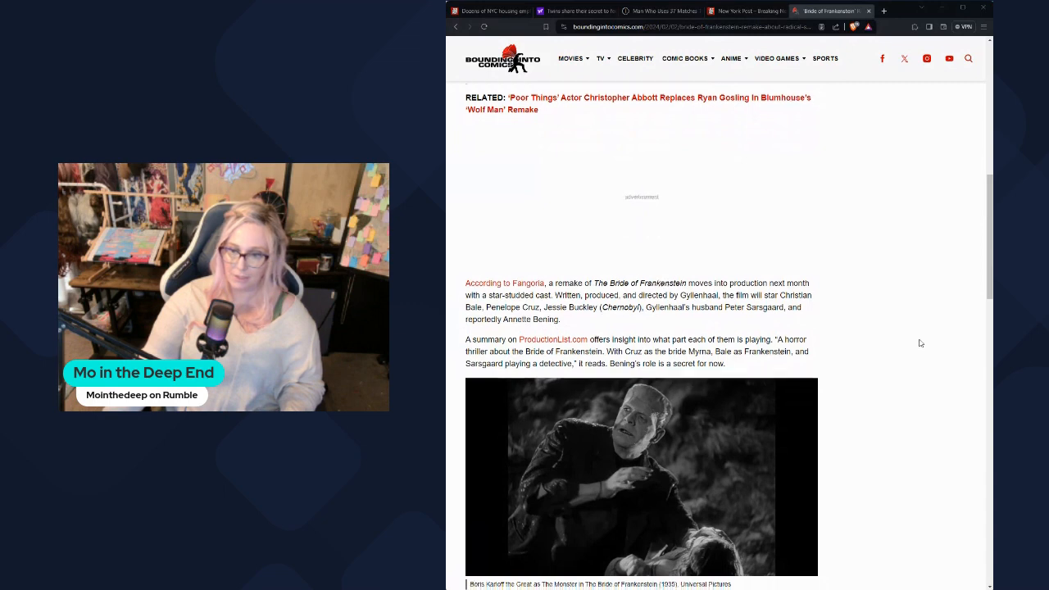
pyautogui.scroll(-3)
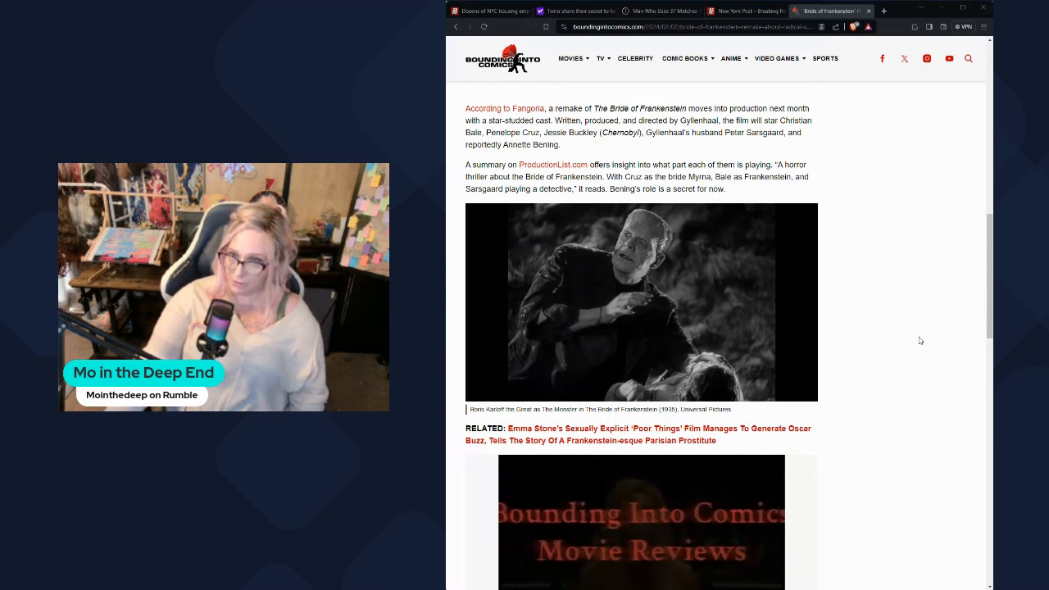
pyautogui.scroll(-3)
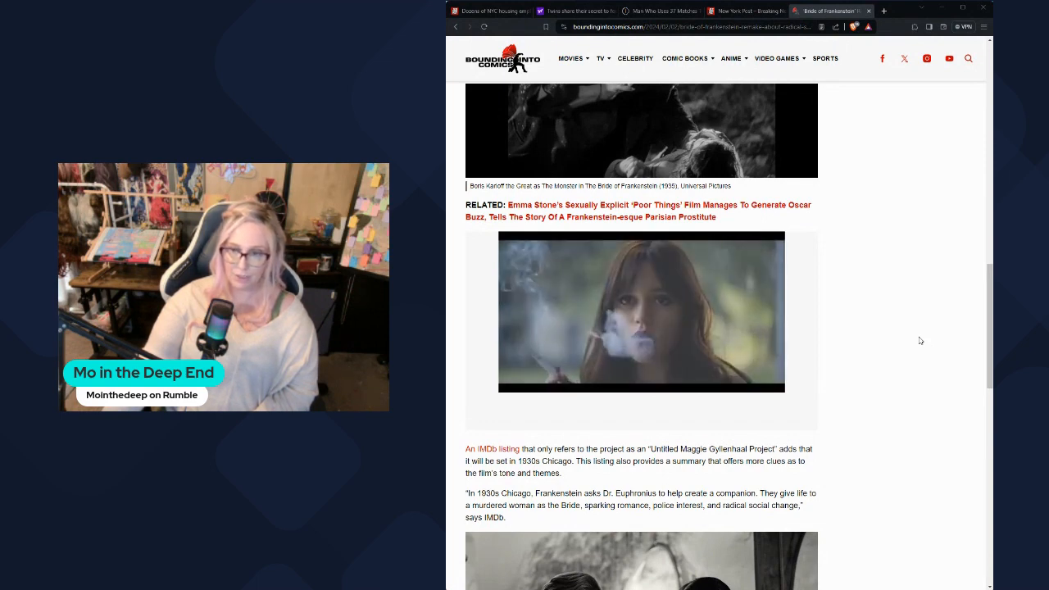
pyautogui.scroll(-3)
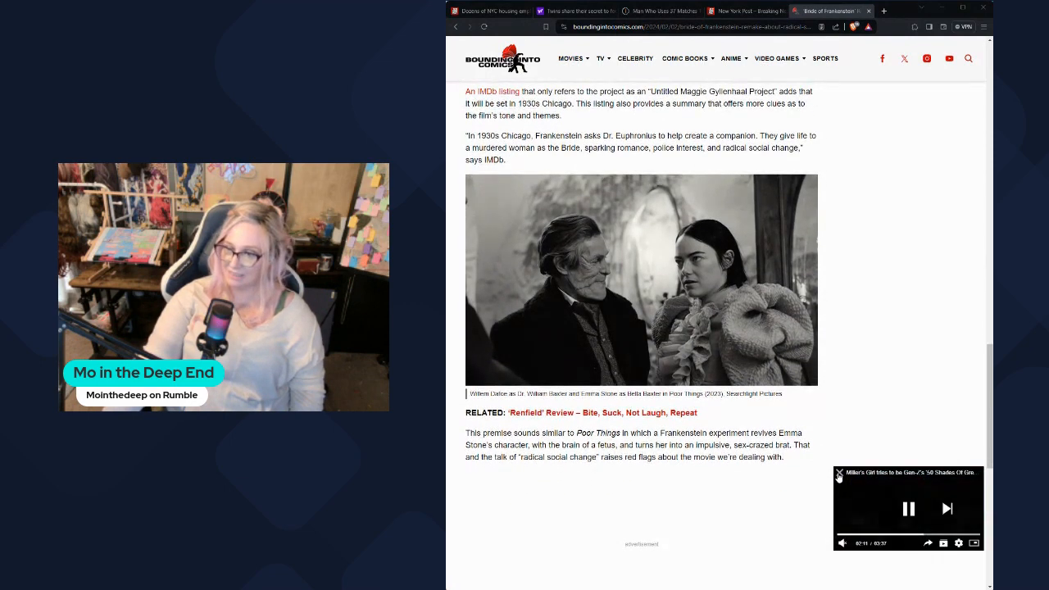
pyautogui.scroll(-3)
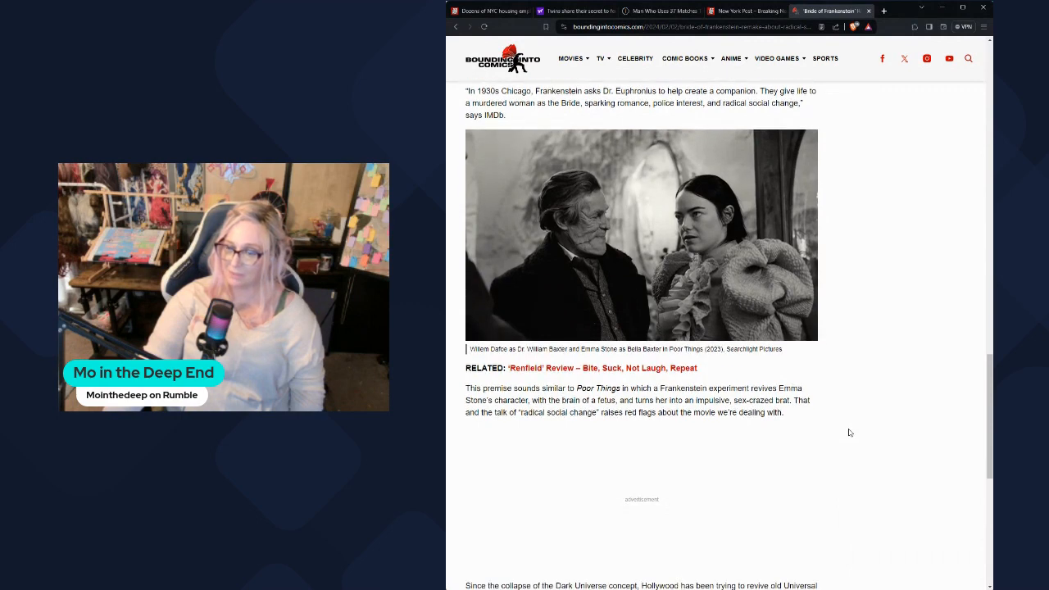
pyautogui.scroll(-3)
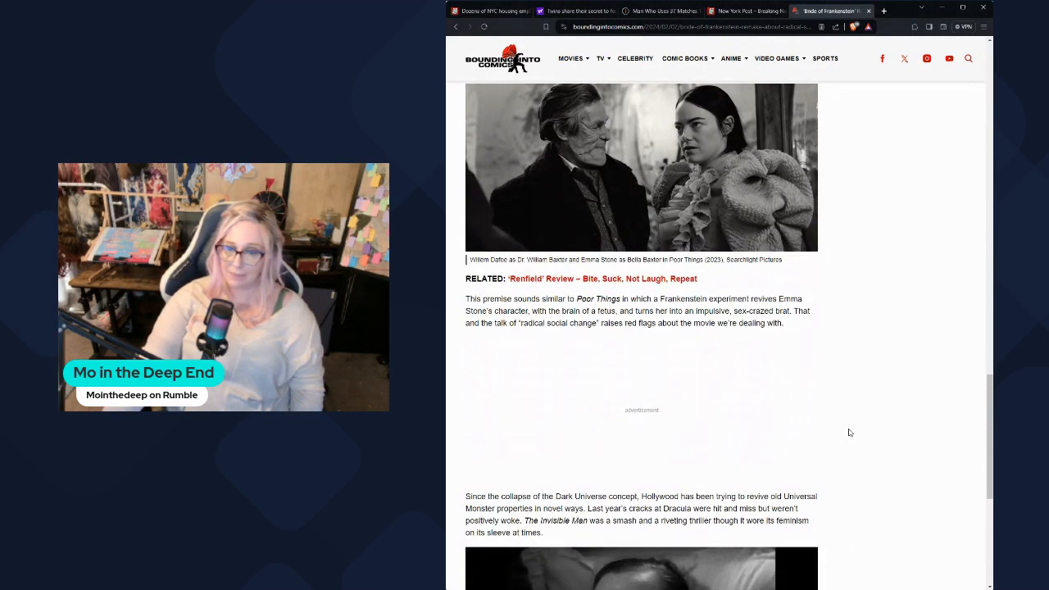
pyautogui.scroll(-3)
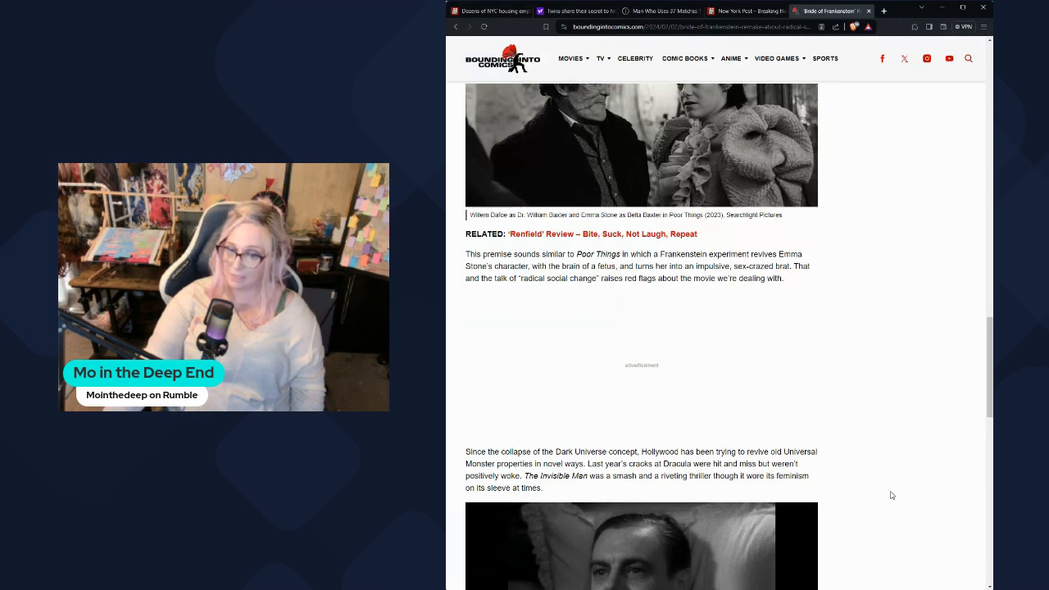
pyautogui.scroll(-3)
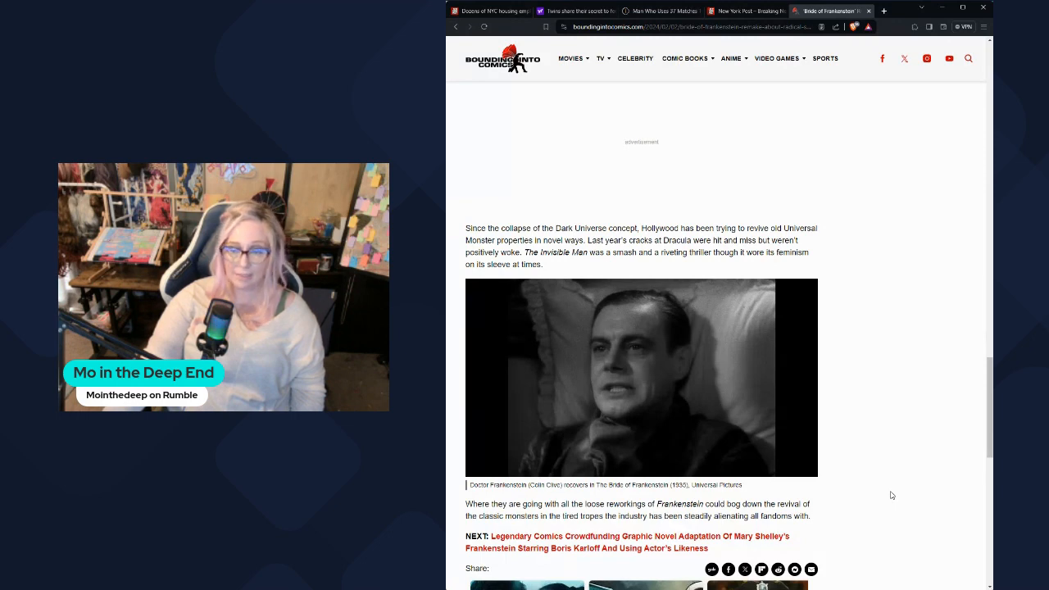
pyautogui.scroll(-3)
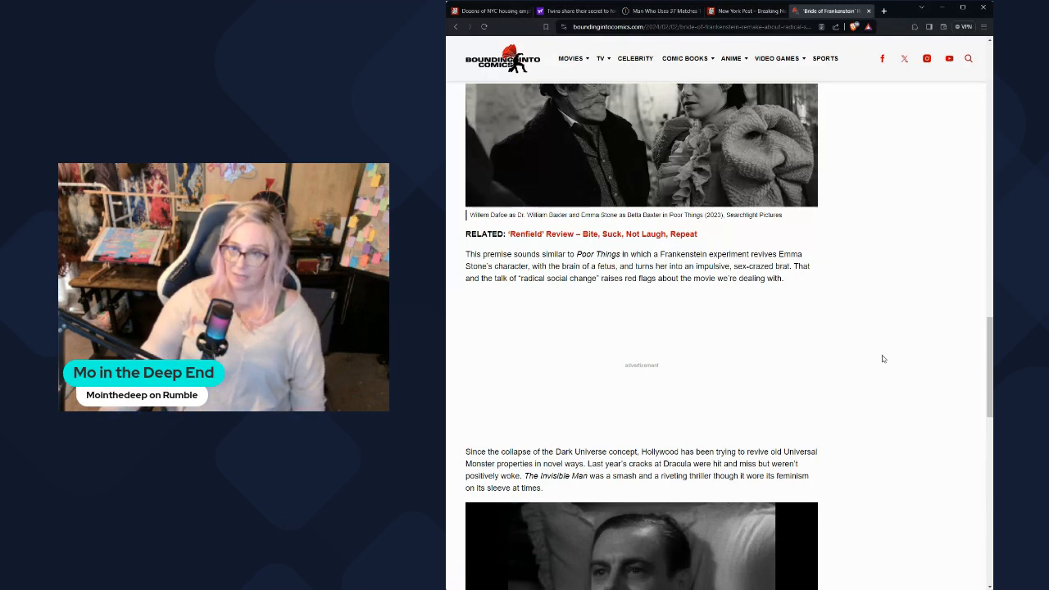
pyautogui.moveTo(842, 359)
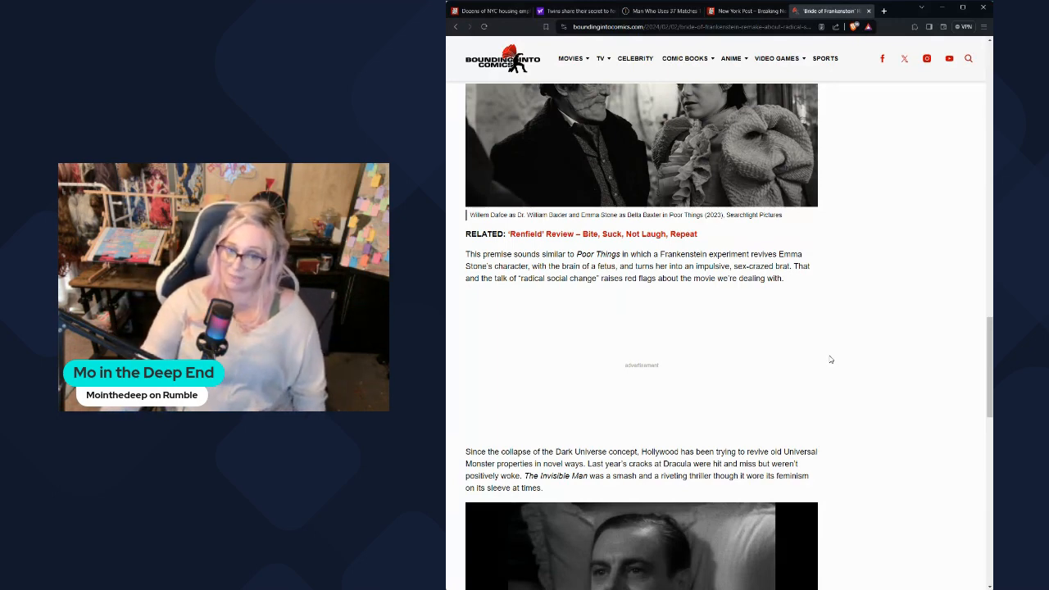
pyautogui.moveTo(494, 392)
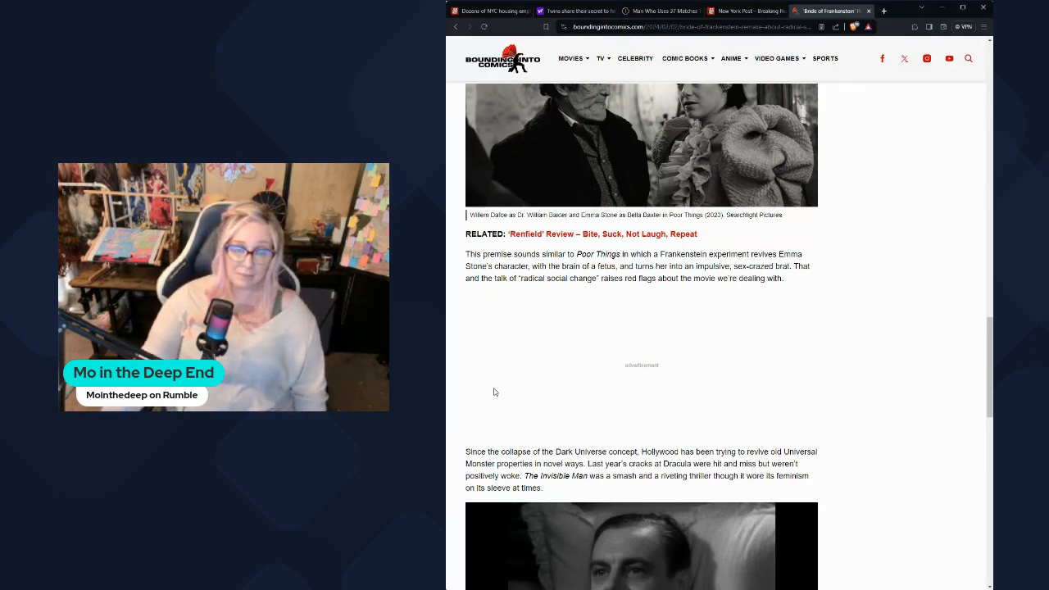